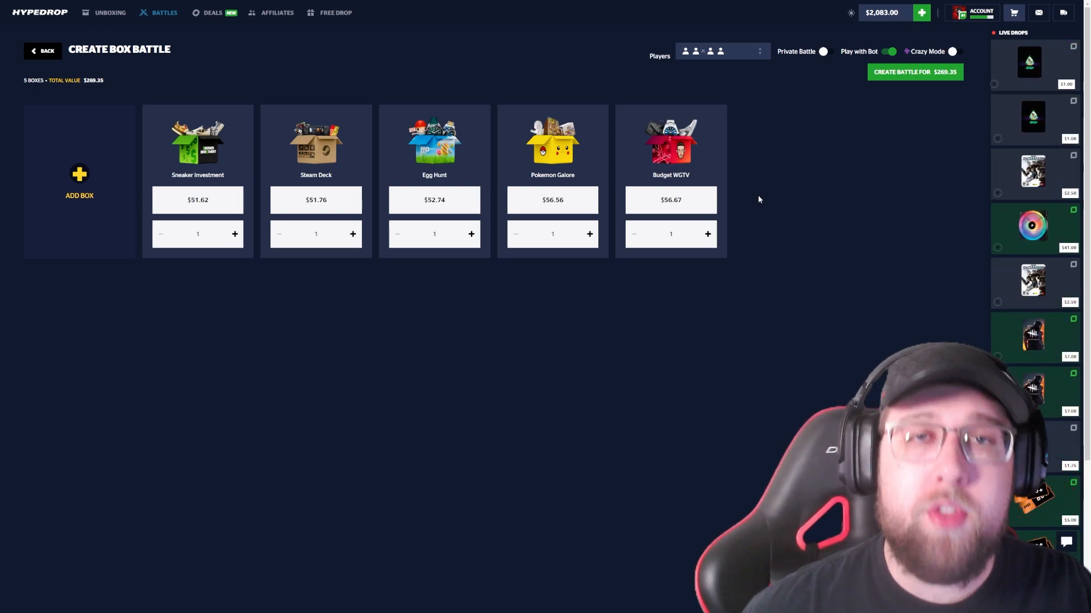
Create the five-box team battle for $269.35 with Play with Bot on.
{"action": "left_click", "coordinate": [915, 72]}
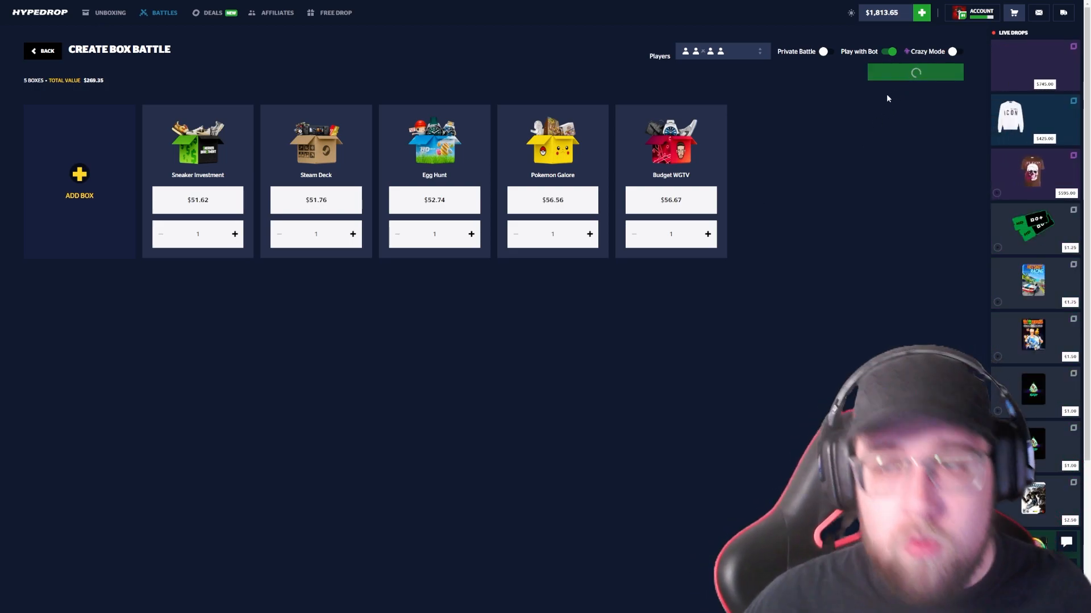
{"action": "left_click", "coordinate": [915, 72]}
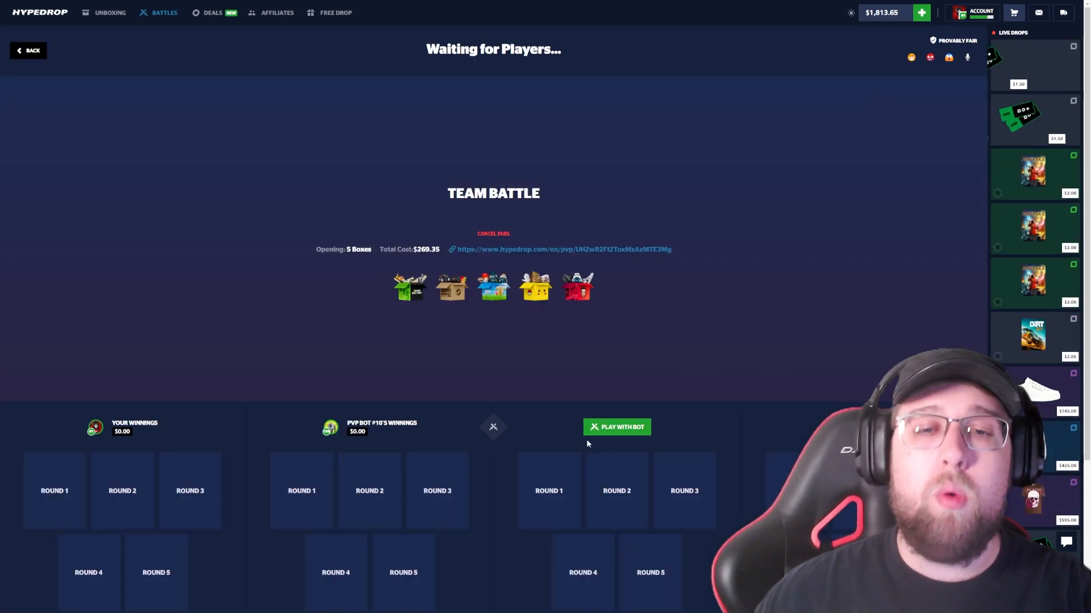
Fill the empty seats with bots and let all five rounds play out, winning $1,167.00.
{"action": "left_click", "coordinate": [617, 427]}
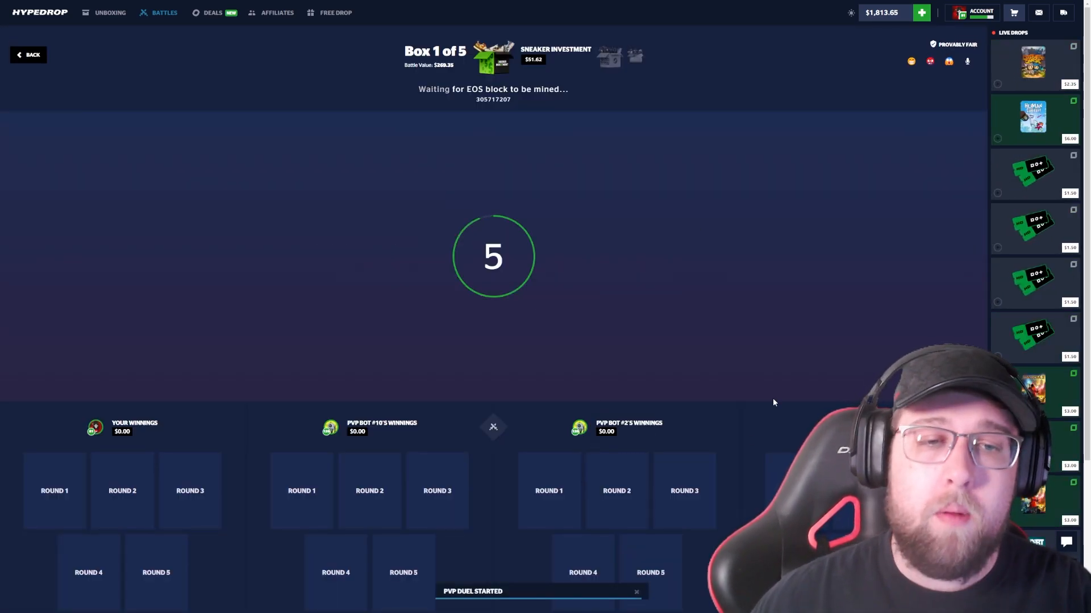
{"action": "left_click", "coordinate": [1014, 13]}
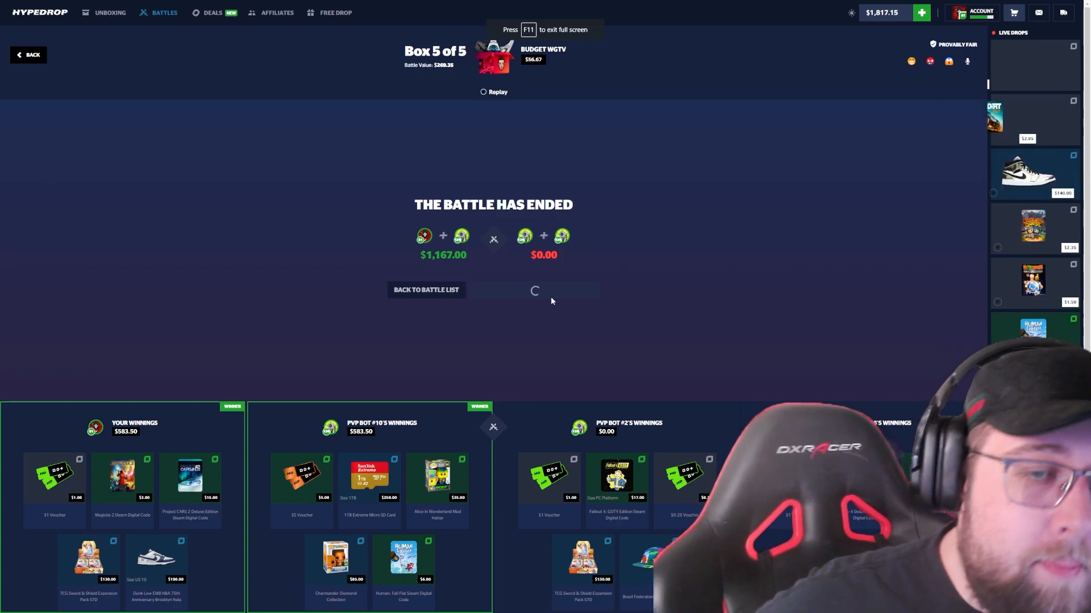
Return to the battle list and go into the newly created $388.61 five-box battle.
{"action": "left_click", "coordinate": [426, 290]}
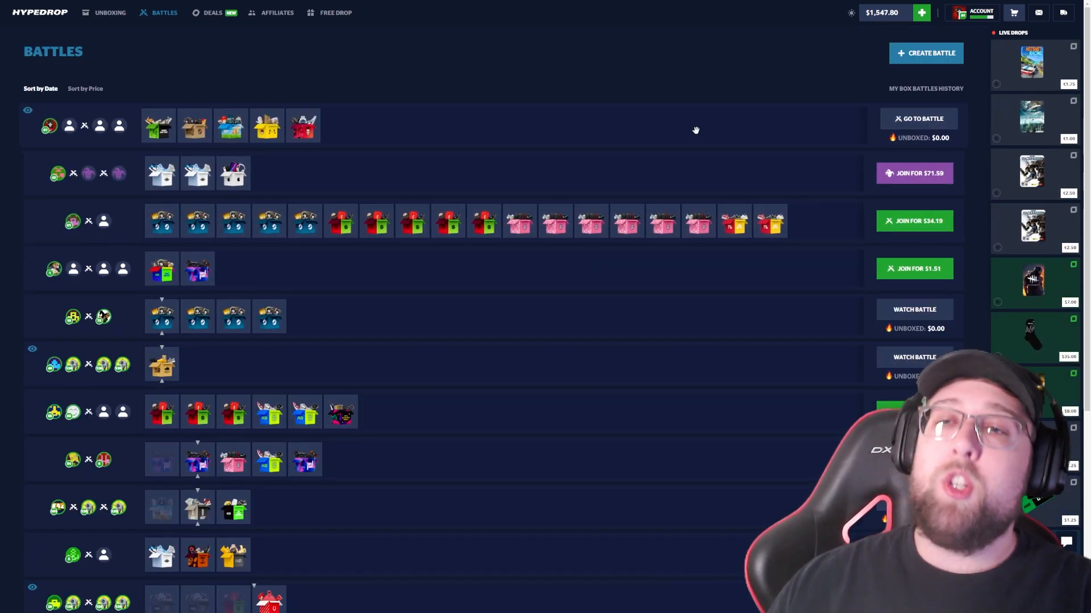
{"action": "left_click", "coordinate": [922, 13]}
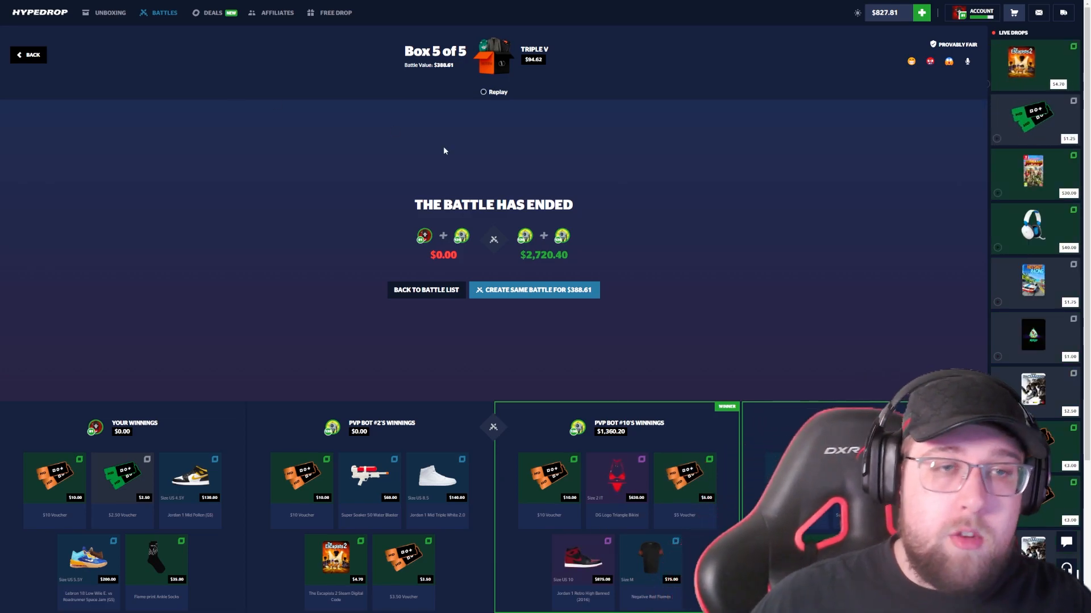
Return to the battle list, where another five-box battle now heads the list.
{"action": "left_click", "coordinate": [533, 290]}
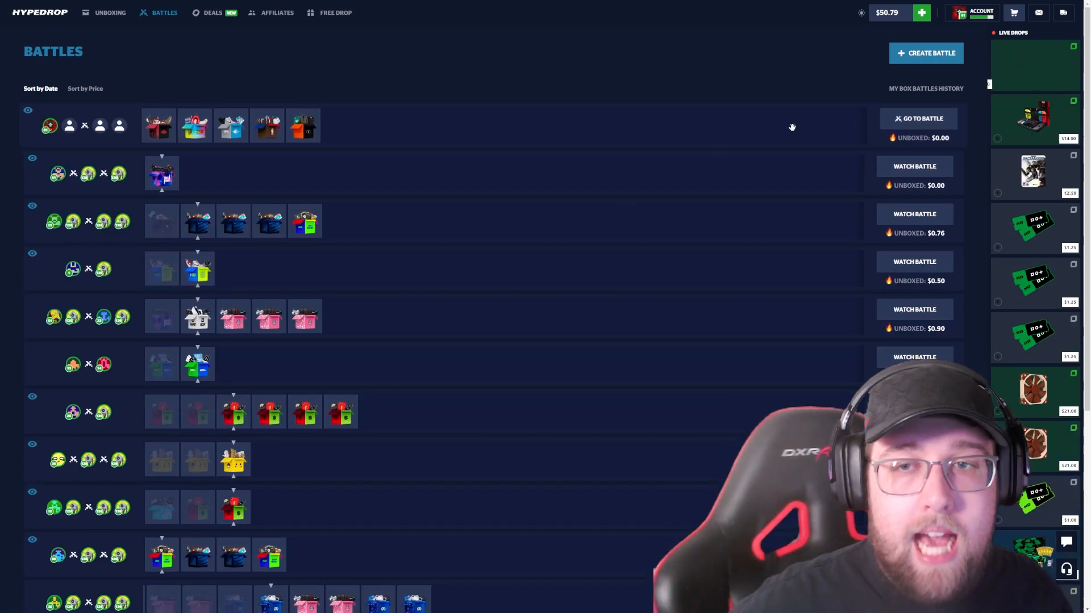
{"action": "left_click", "coordinate": [918, 120]}
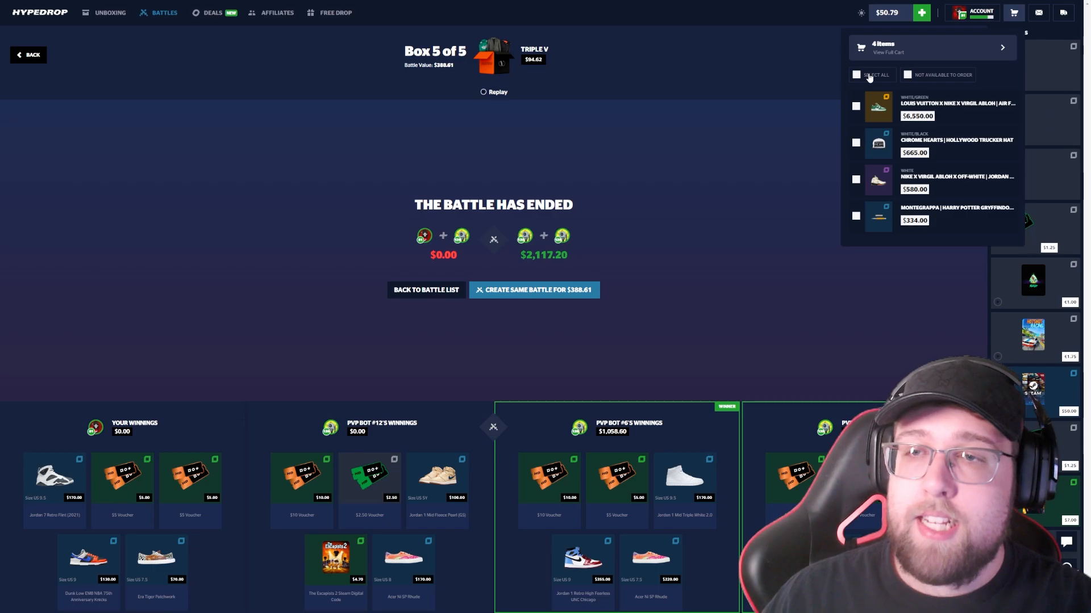
Select all cart items except the $6,550 Louis Vuitton sneaker and sell three for $1,579.00.
{"action": "left_click", "coordinate": [855, 75]}
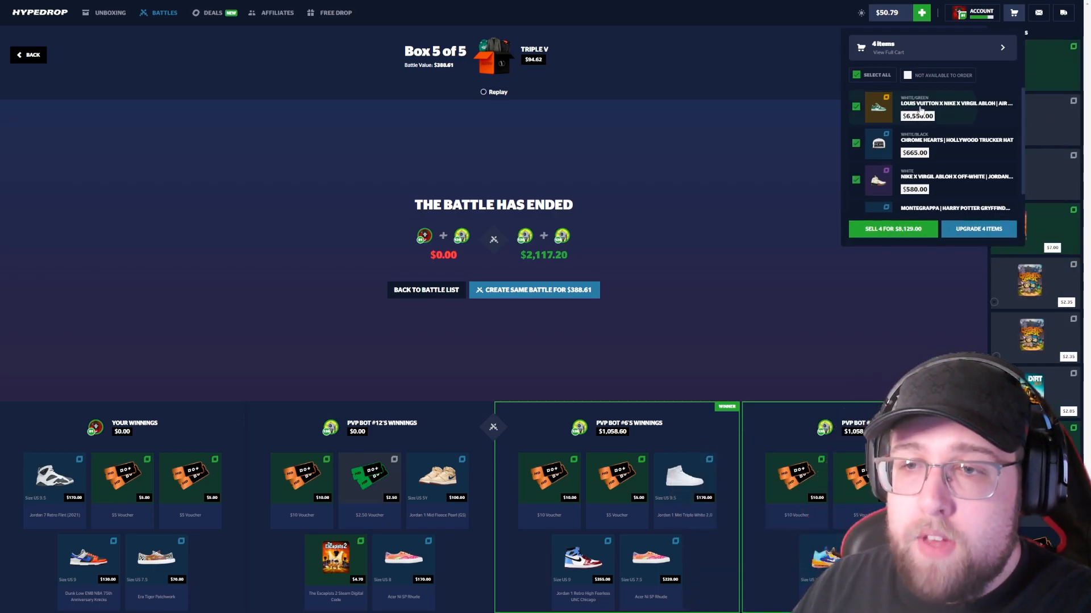
{"action": "left_click", "coordinate": [855, 107]}
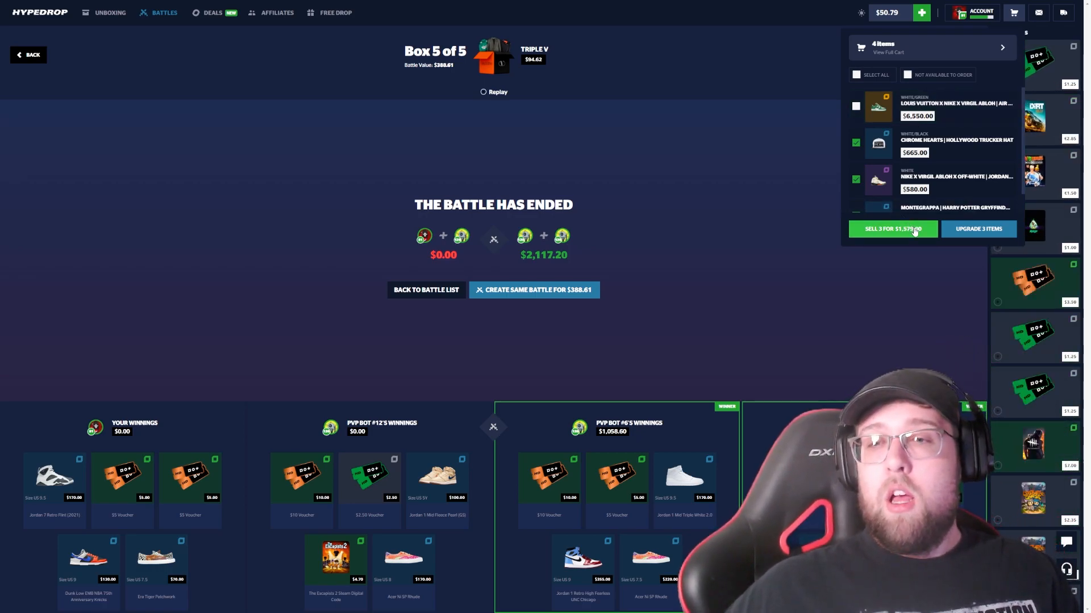
{"action": "left_click", "coordinate": [893, 229]}
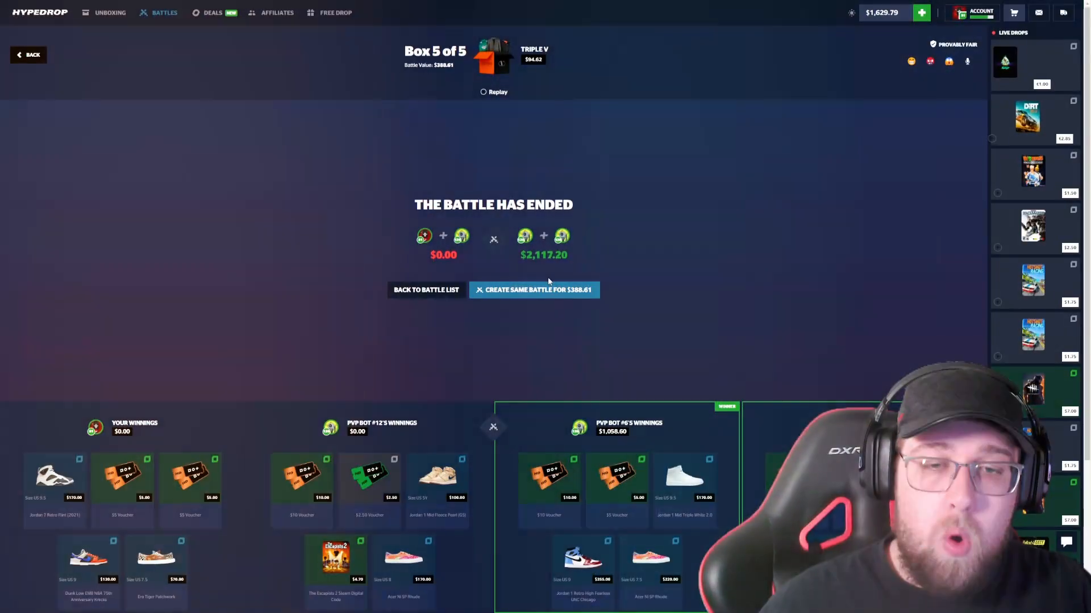
{"action": "left_click", "coordinate": [534, 291]}
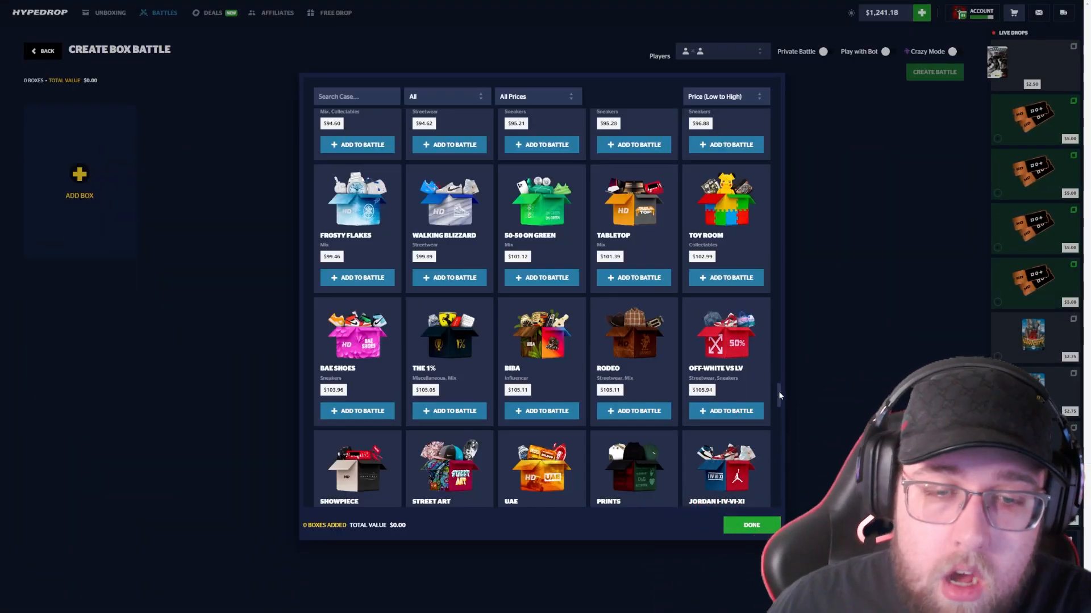
Add the Lightning box among the four totalling $513.24 and switch Play with Bot on.
{"action": "scroll", "scroll_direction": "down", "scroll_amount": 3}
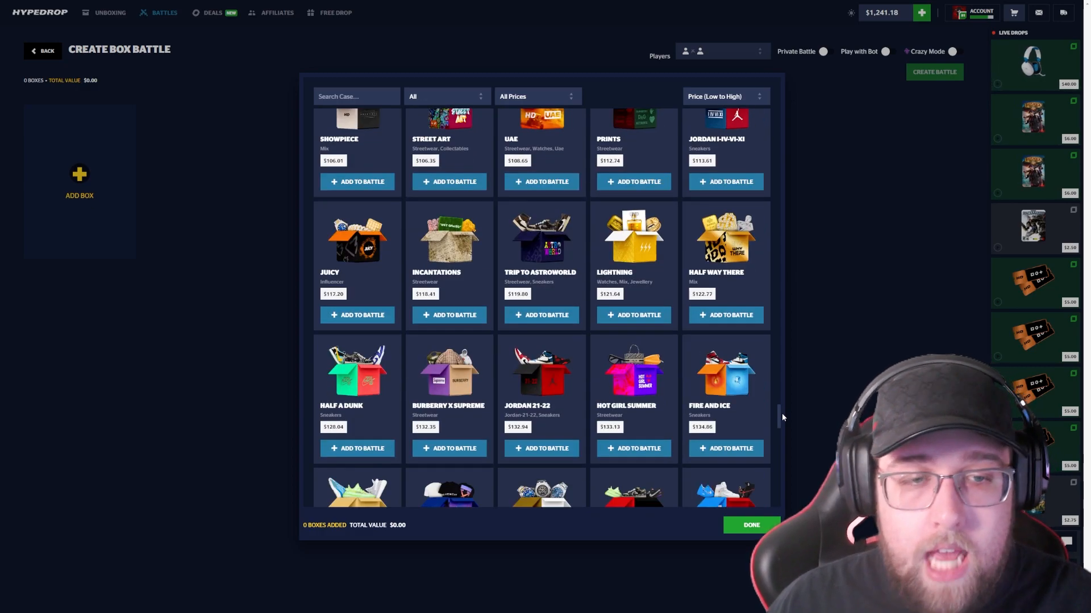
{"action": "scroll", "scroll_direction": "down", "scroll_amount": 3}
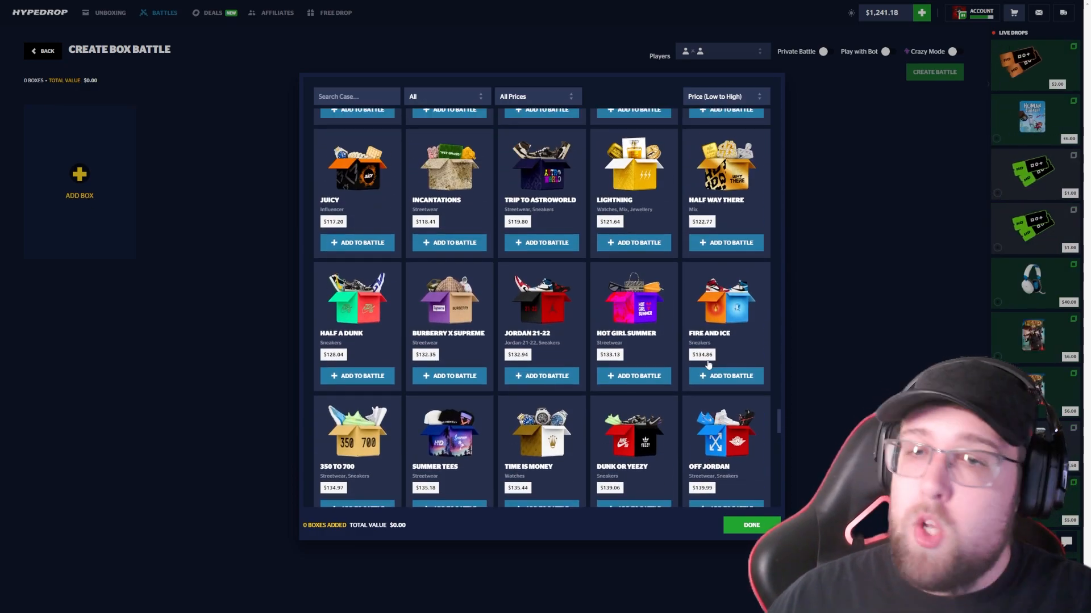
{"action": "left_click", "coordinate": [634, 242]}
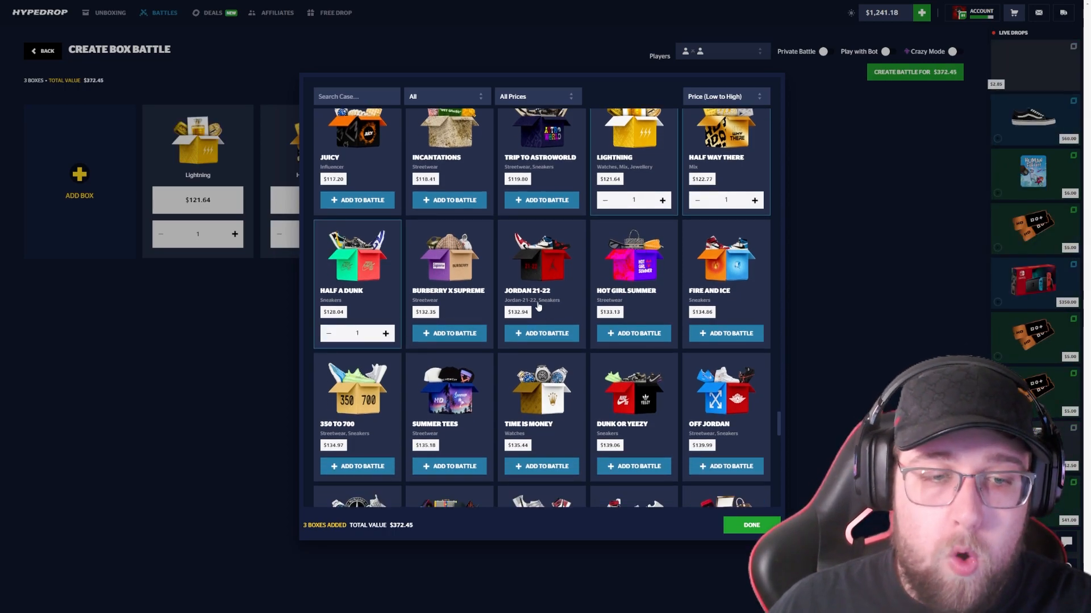
{"action": "scroll", "scroll_direction": "down", "scroll_amount": 3}
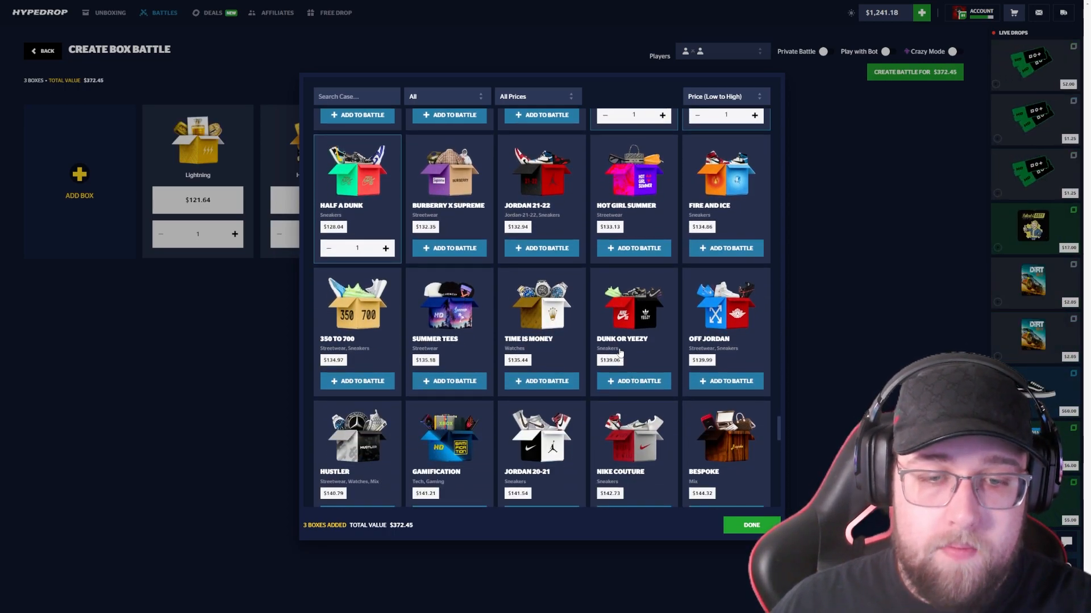
{"action": "scroll", "scroll_direction": "down", "scroll_amount": 3}
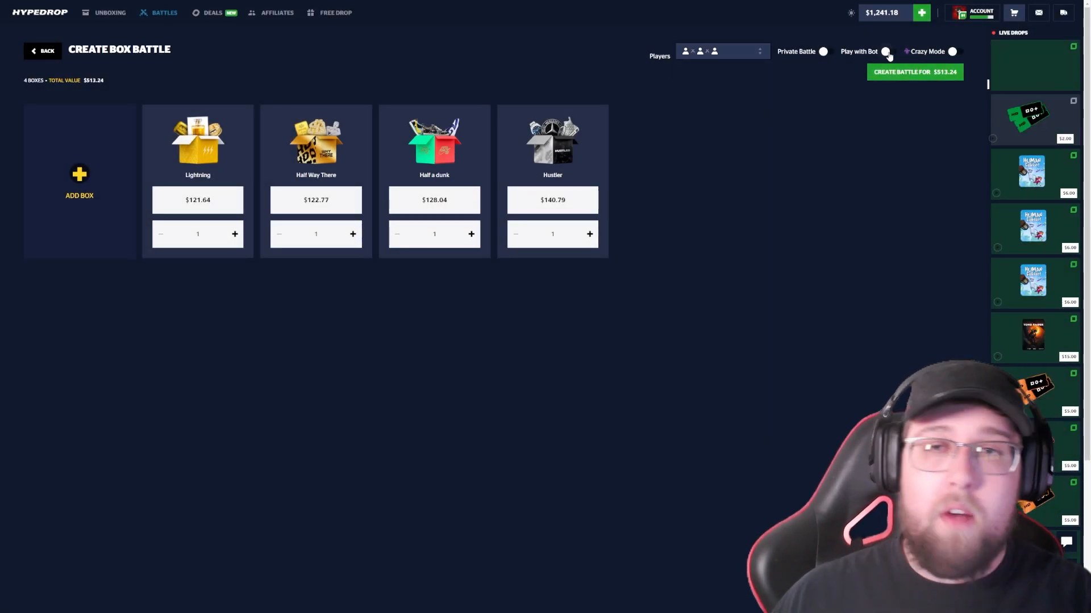
{"action": "left_click", "coordinate": [889, 51]}
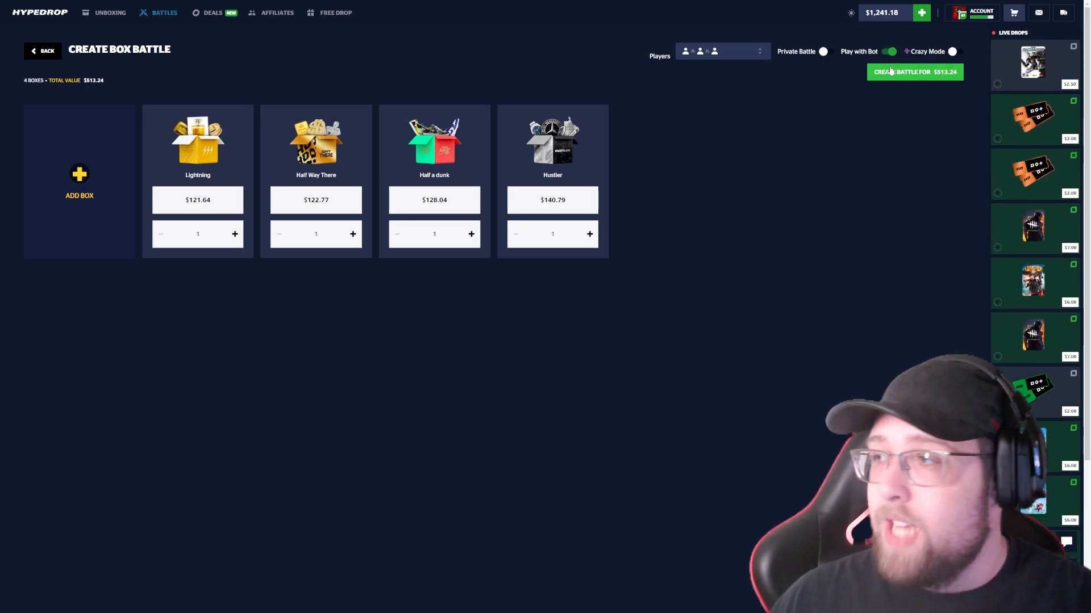
{"action": "left_click", "coordinate": [915, 71]}
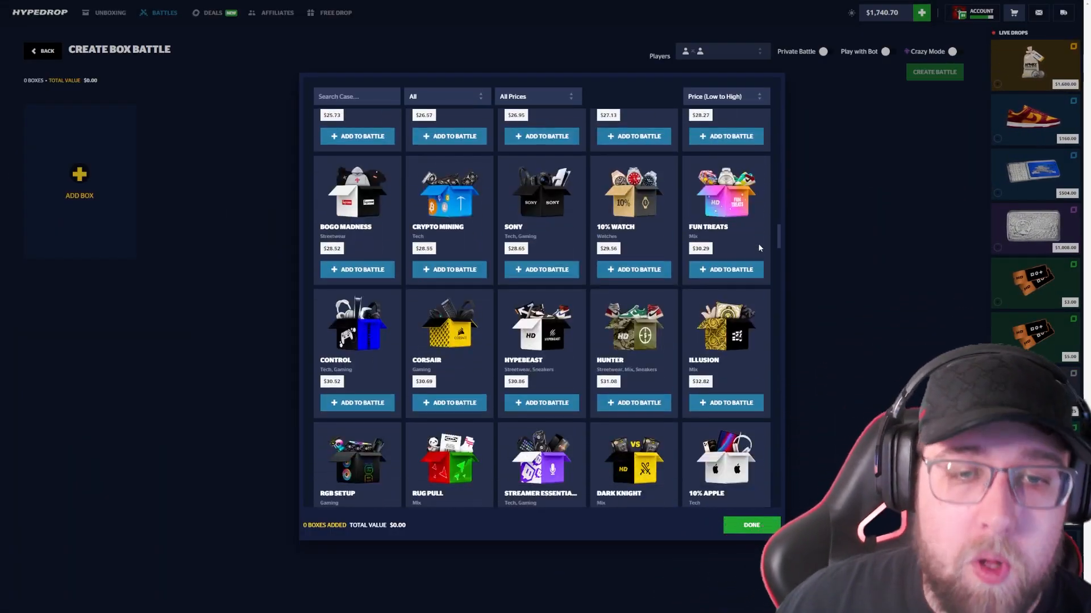
{"action": "scroll", "scroll_direction": "down", "scroll_amount": 3}
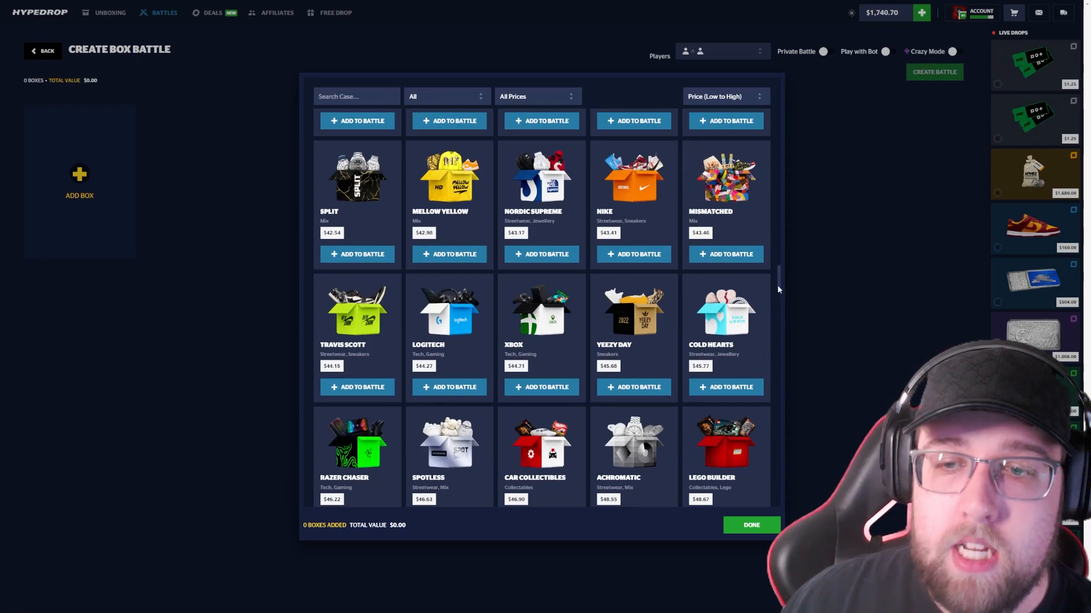
{"action": "scroll", "scroll_direction": "down", "scroll_amount": 3}
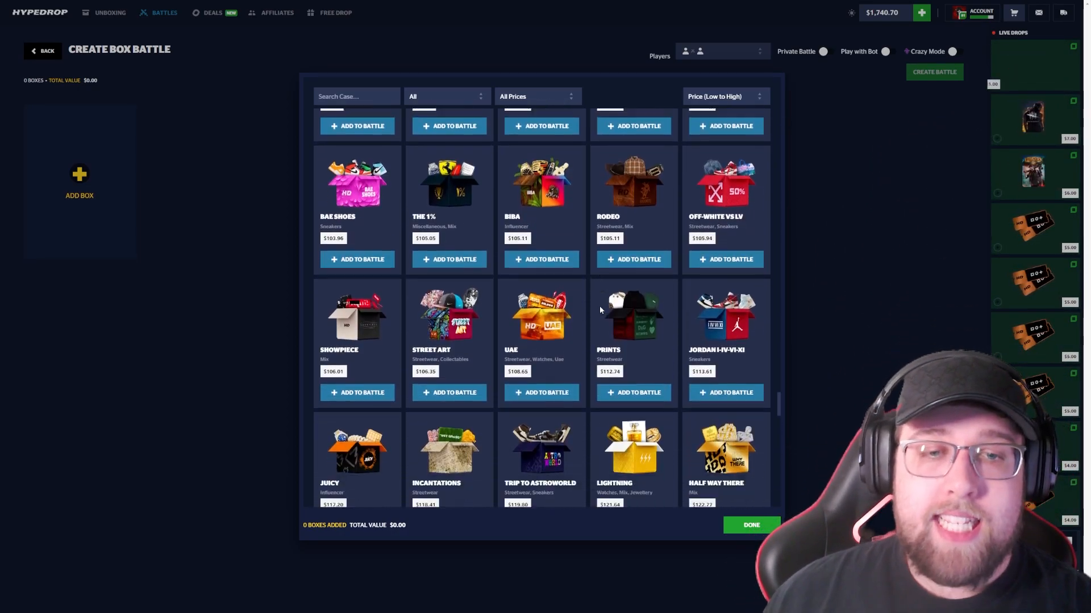
{"action": "scroll", "scroll_direction": "down", "scroll_amount": 3}
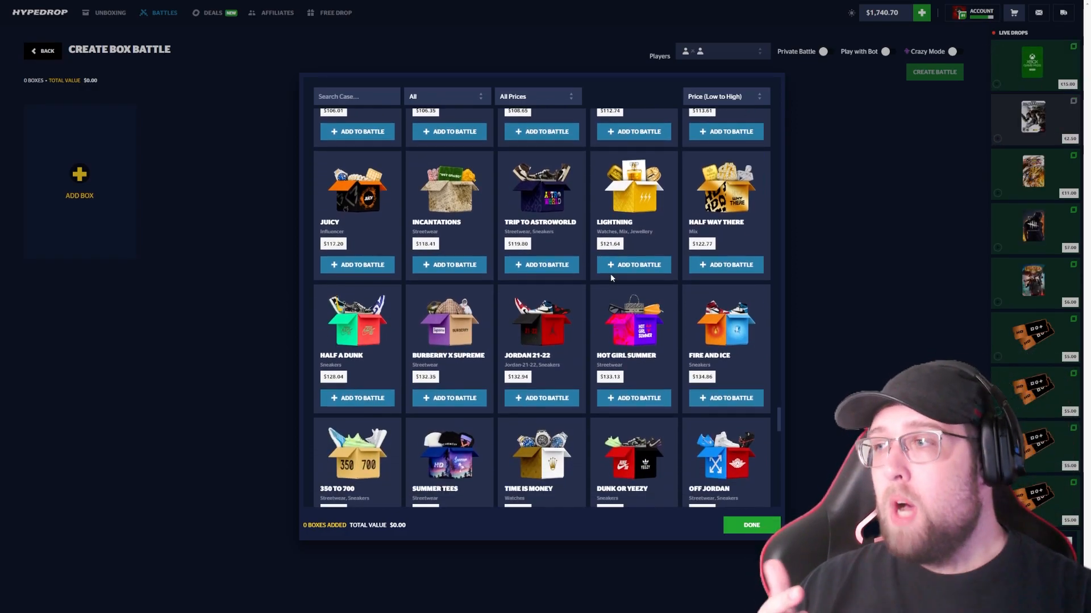
{"action": "scroll", "scroll_direction": "down", "scroll_amount": 3}
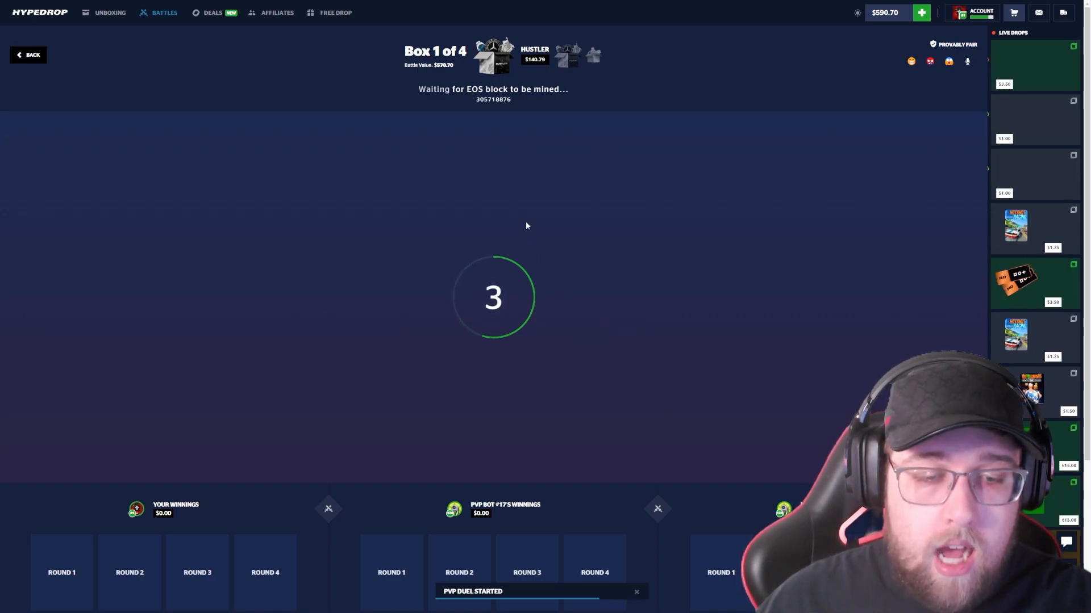
{"action": "mouse_move", "coordinate": [688, 160]}
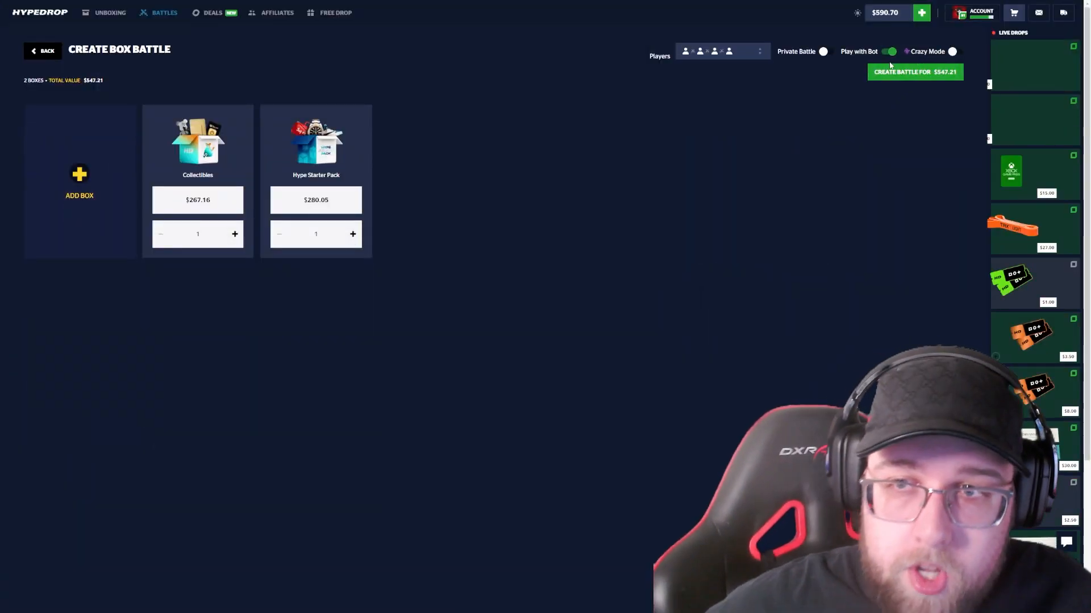
Start the two-box battle and fill the empty seats with bots.
{"action": "left_click", "coordinate": [915, 72]}
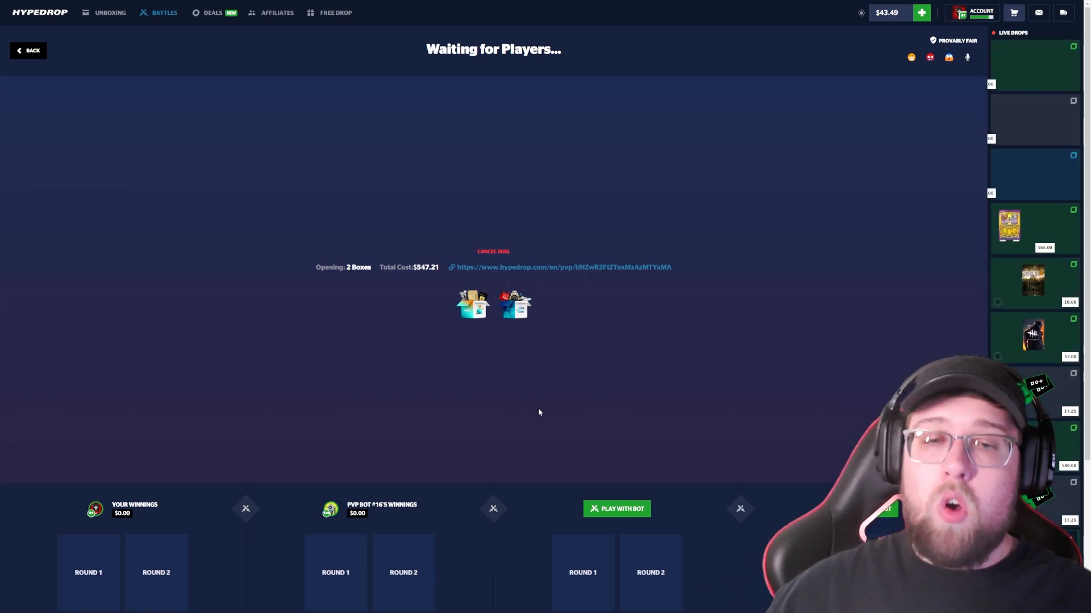
{"action": "left_click", "coordinate": [616, 509]}
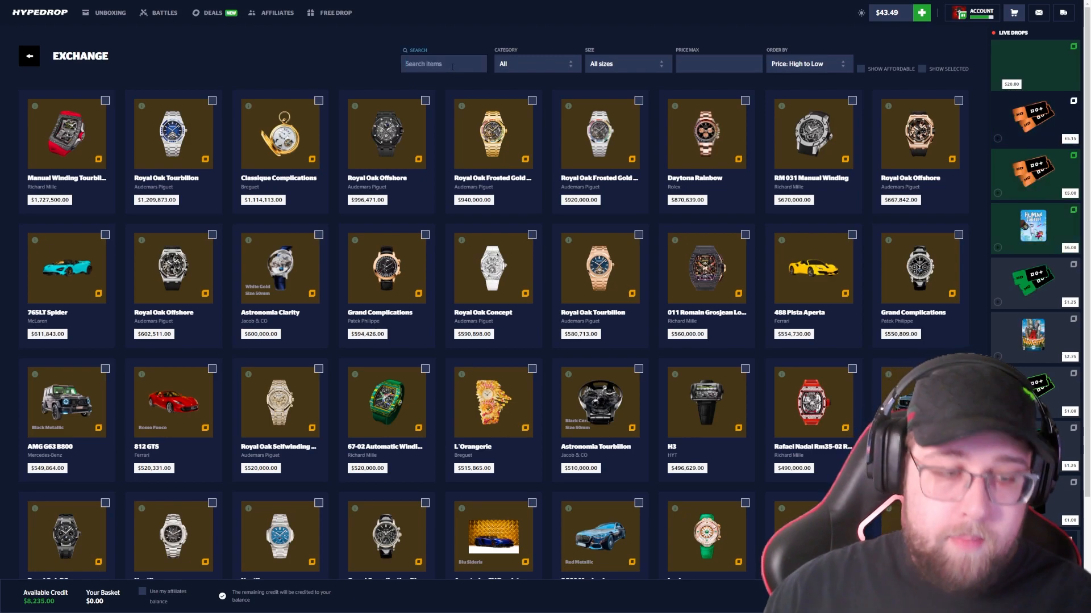
Set Price Max to 7550 and complete the exchange for the $7,500 Rolex Datejust 0.75ctw.
{"action": "type", "text": "7550"}
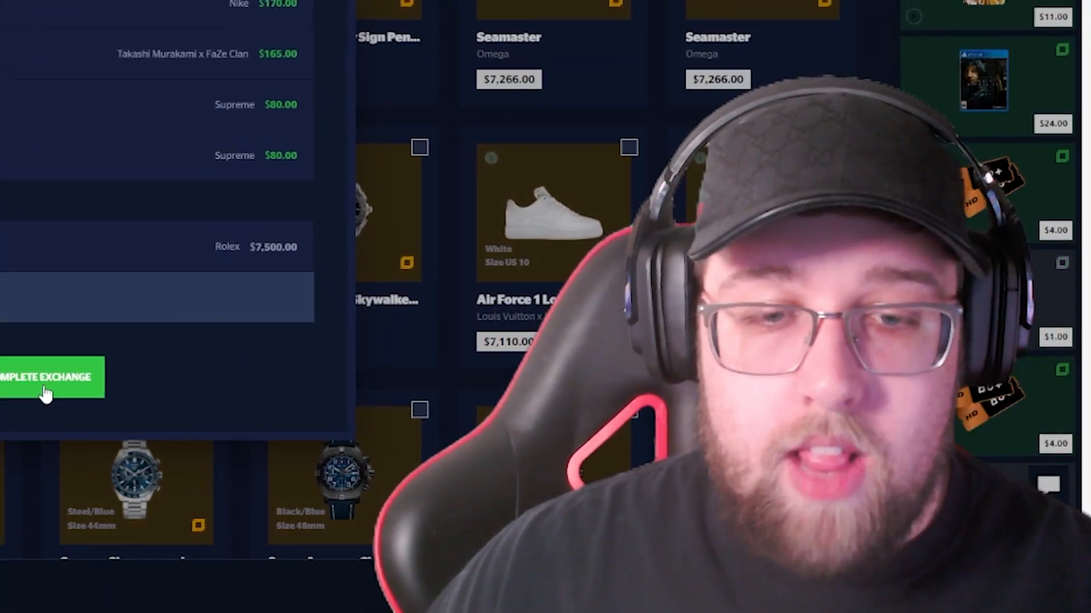
{"action": "left_click", "coordinate": [51, 377]}
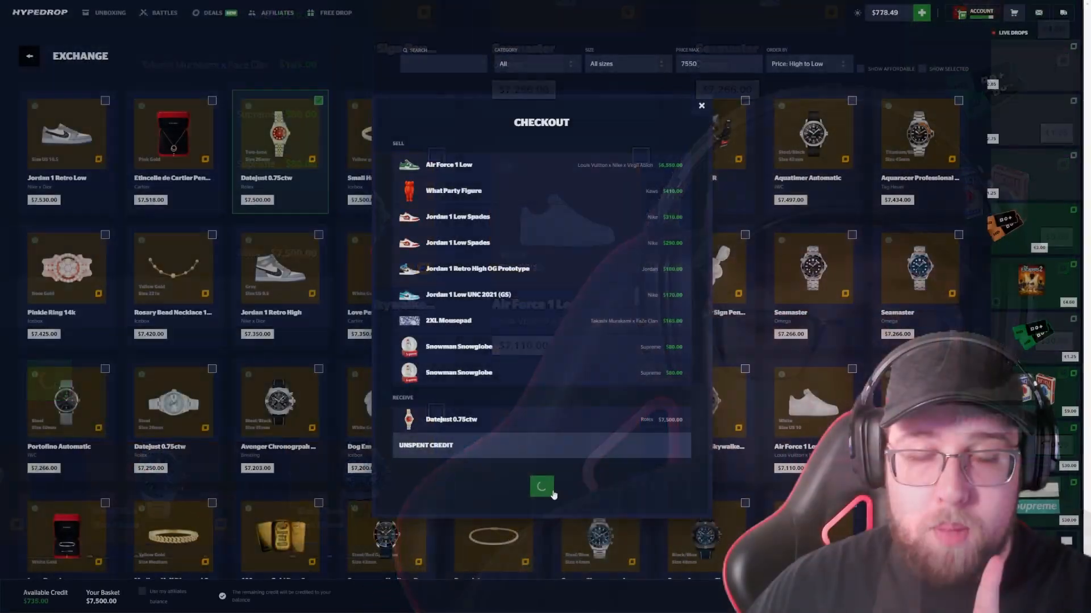
{"action": "left_click", "coordinate": [541, 486]}
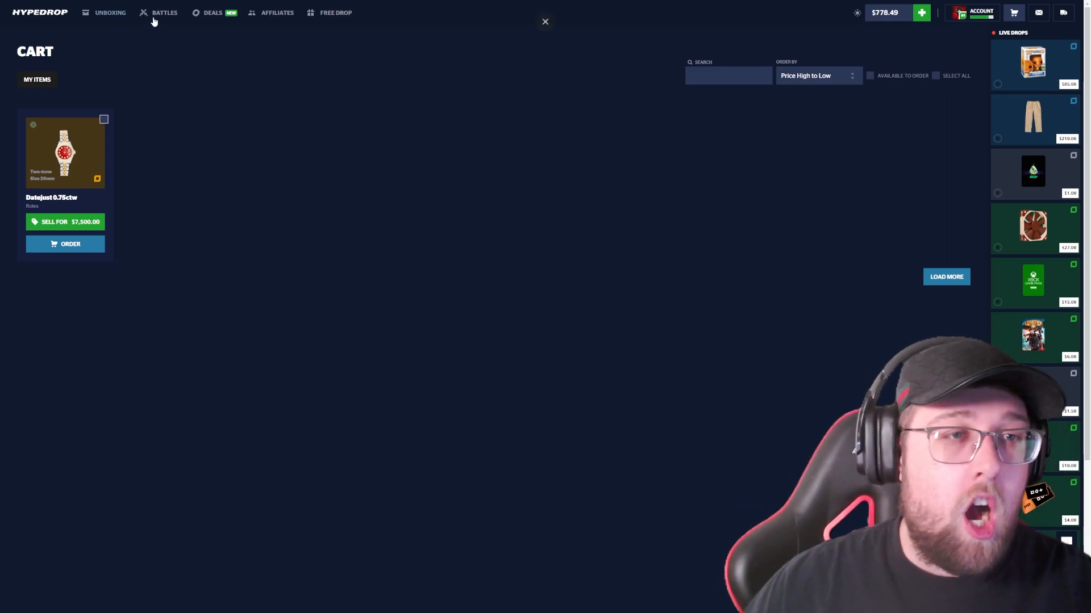
Go to Battles and begin setting up a new box battle.
{"action": "left_click", "coordinate": [164, 13]}
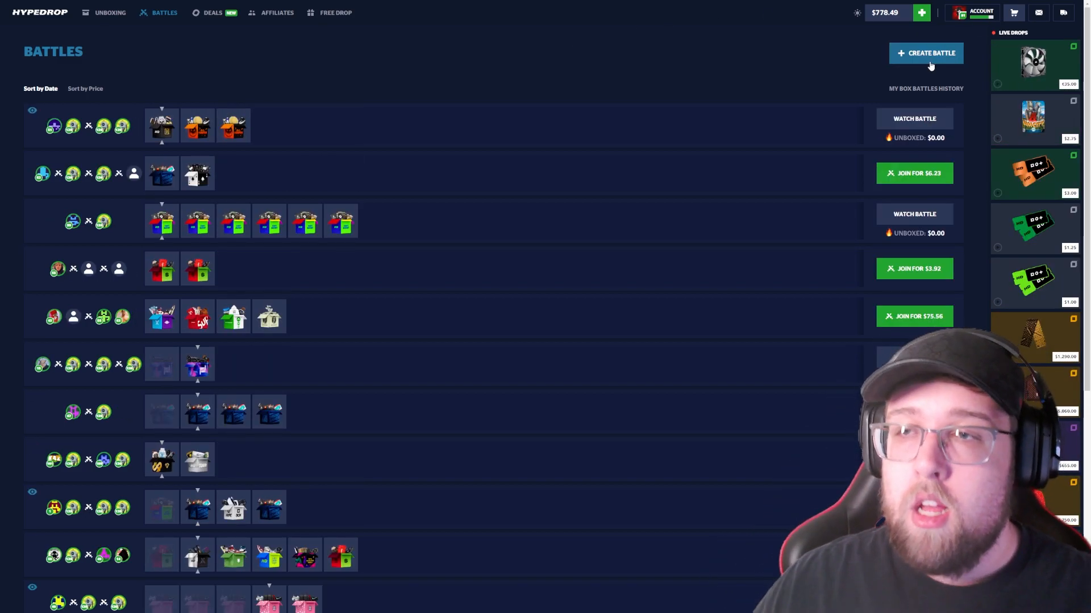
{"action": "left_click", "coordinate": [926, 52]}
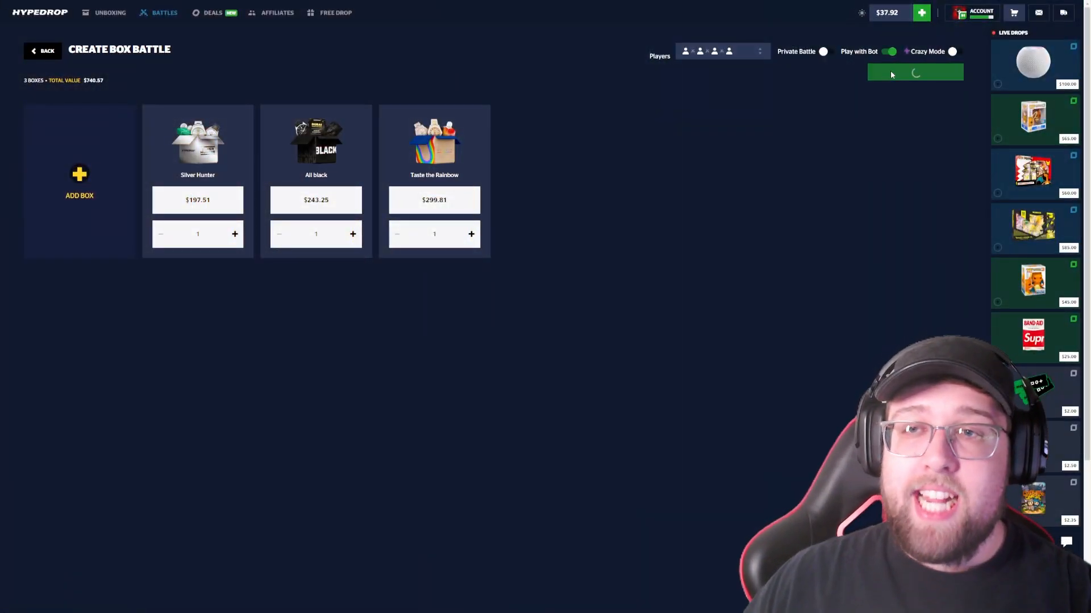
Launch the three-box $740.57 battle against bots, then view the full cart.
{"action": "left_click", "coordinate": [915, 72]}
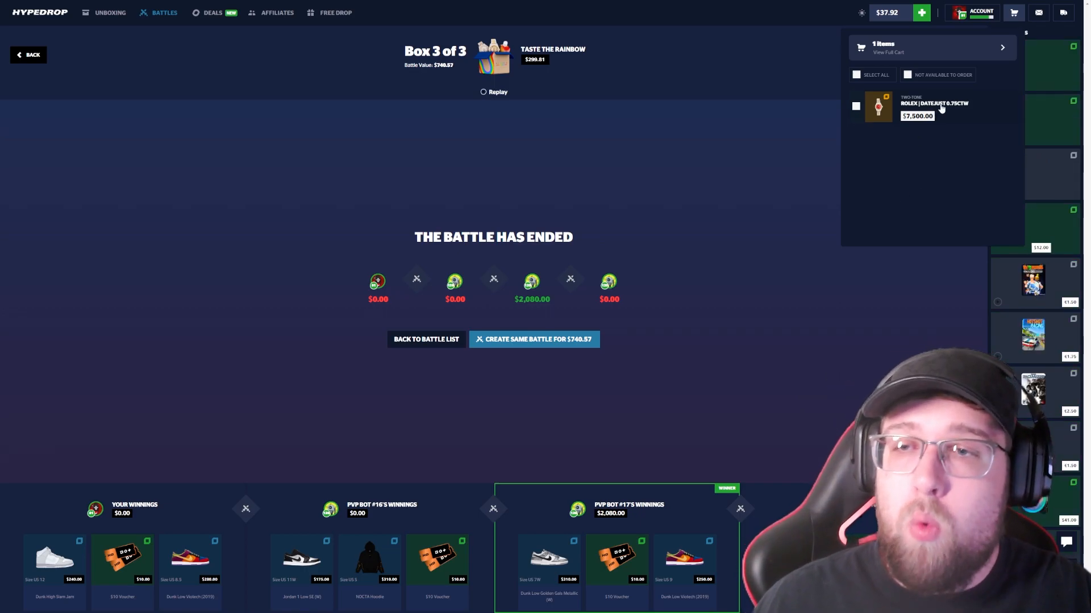
{"action": "left_click", "coordinate": [893, 52]}
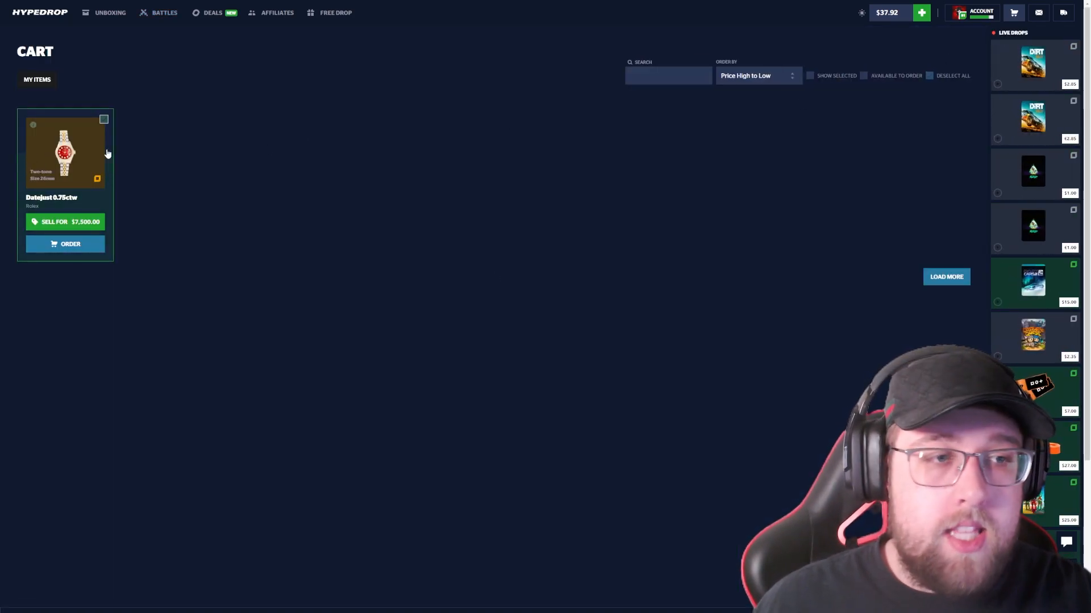